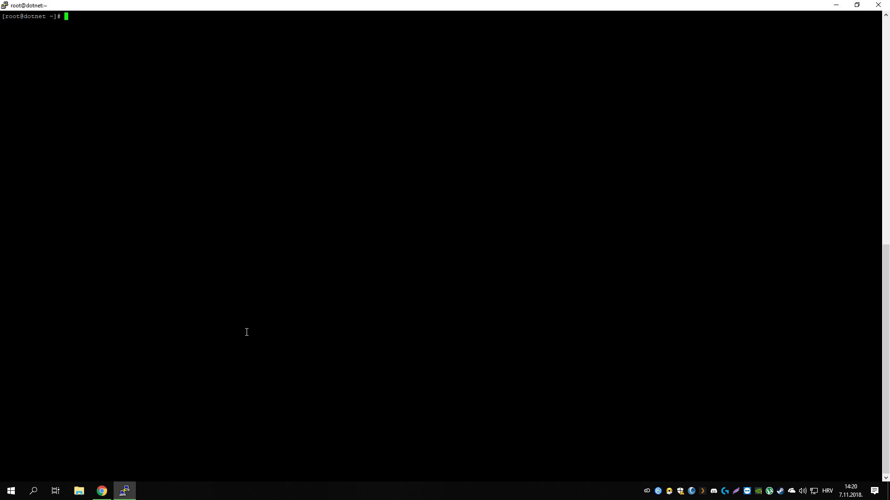
mouse_move(256, 328)
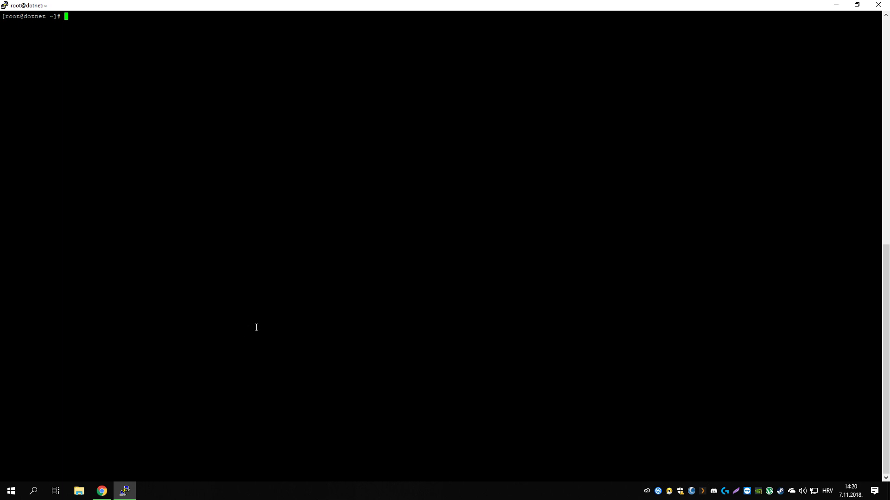
mouse_move(149, 73)
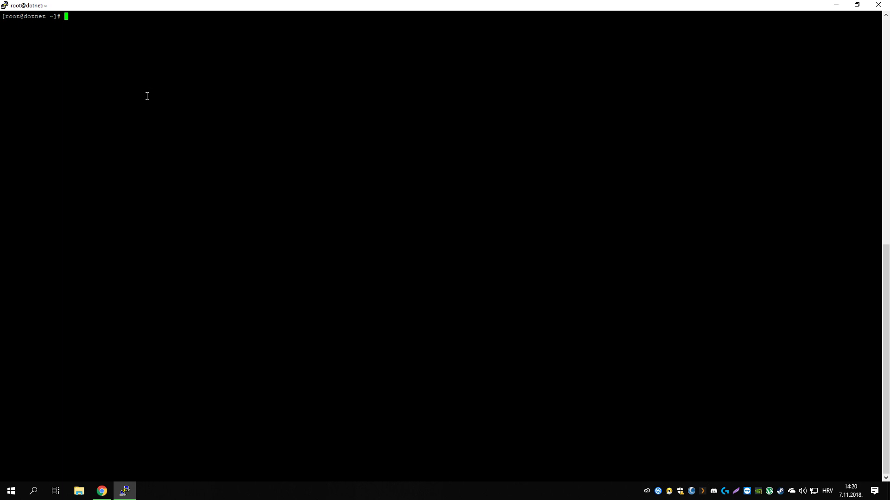
mouse_move(138, 155)
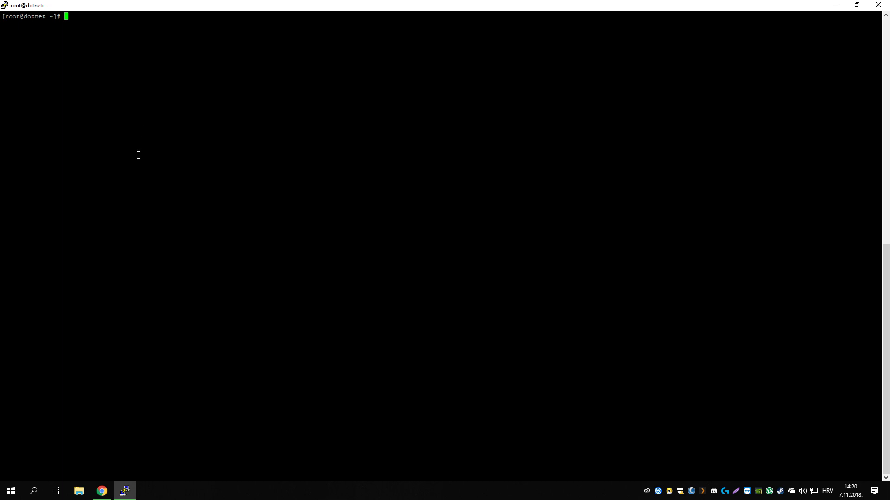
mouse_move(140, 176)
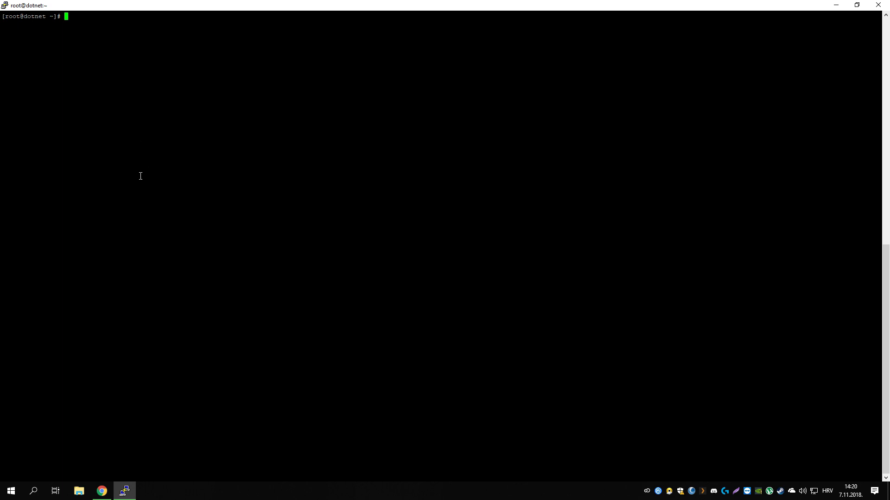
Register Microsoft's package repository with sudo rpm -Uvh packages-microsoft-prod.rpm for RHEL 7
text(sudo rpm -Uvh https://packages.microsoft.com/config/rhel/7/packages-microsoft-prod.rpm)
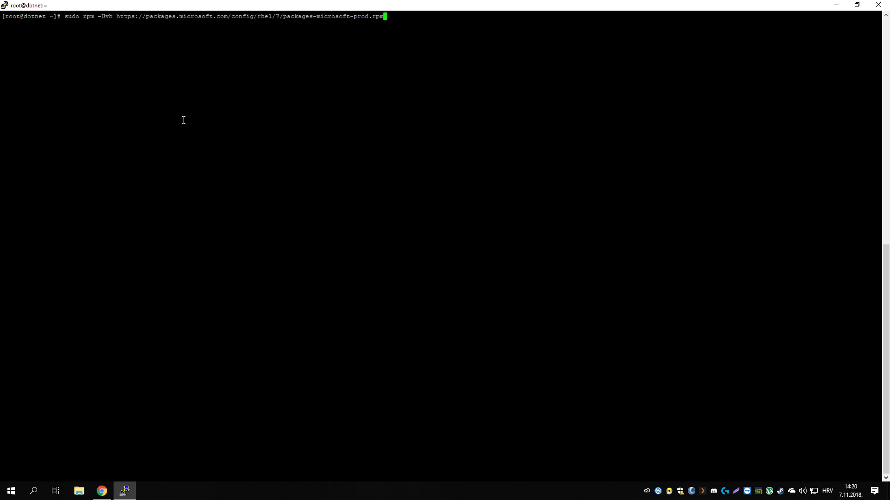
mouse_move(428, 131)
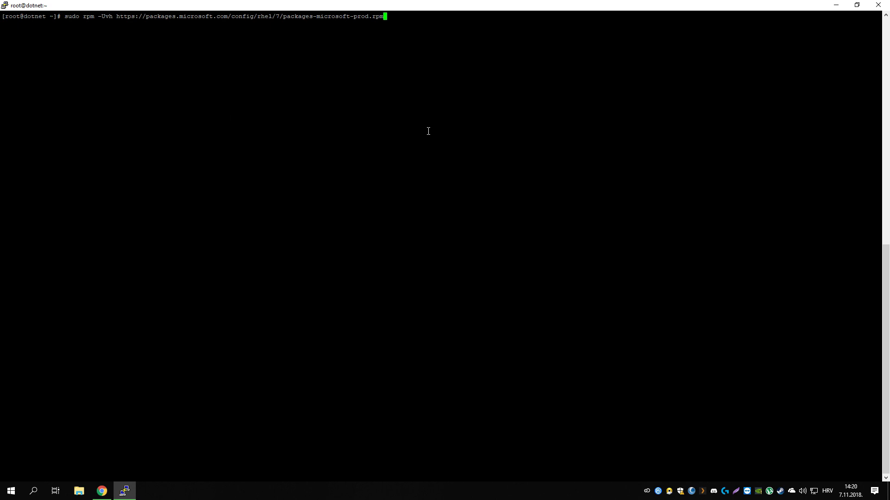
key(Return)
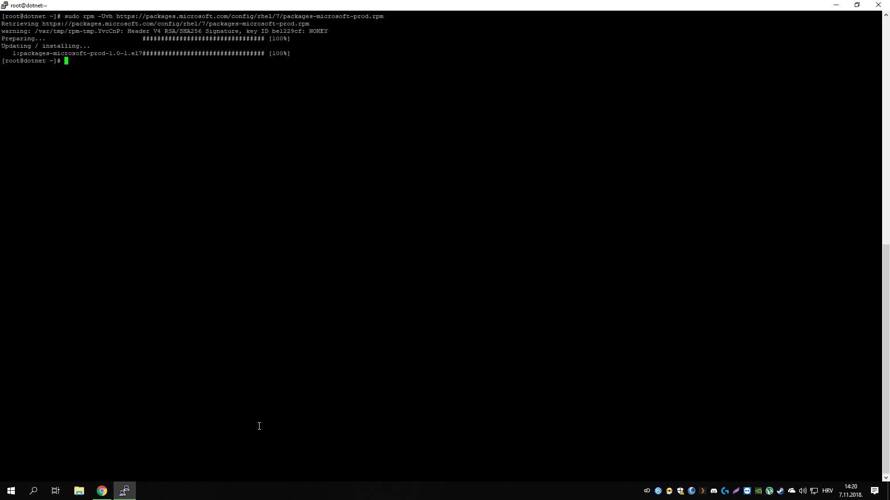
Install dotnet-sdk-2.1 via yum and confirm the listed dependencies with y
text(s)
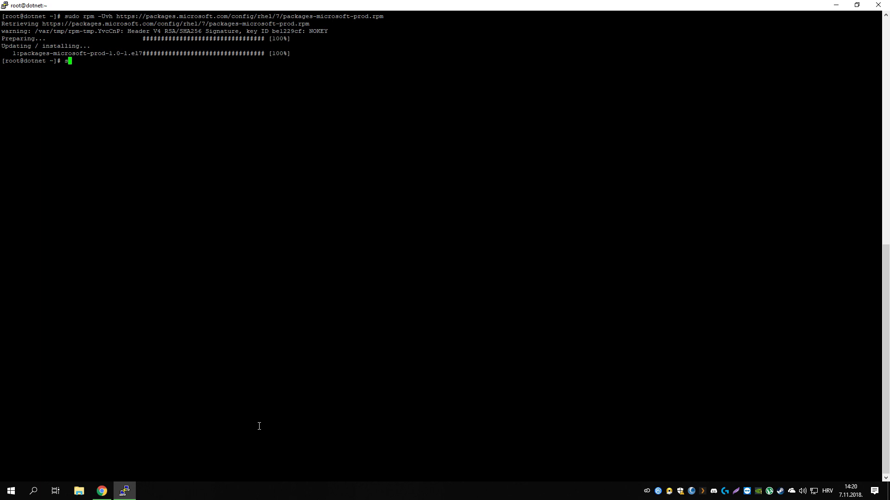
text(yum inst)
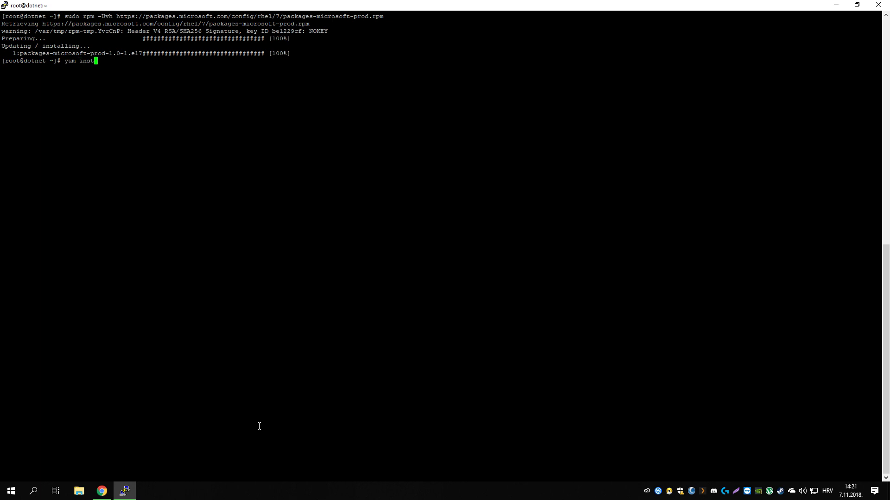
text(all dotnet-)
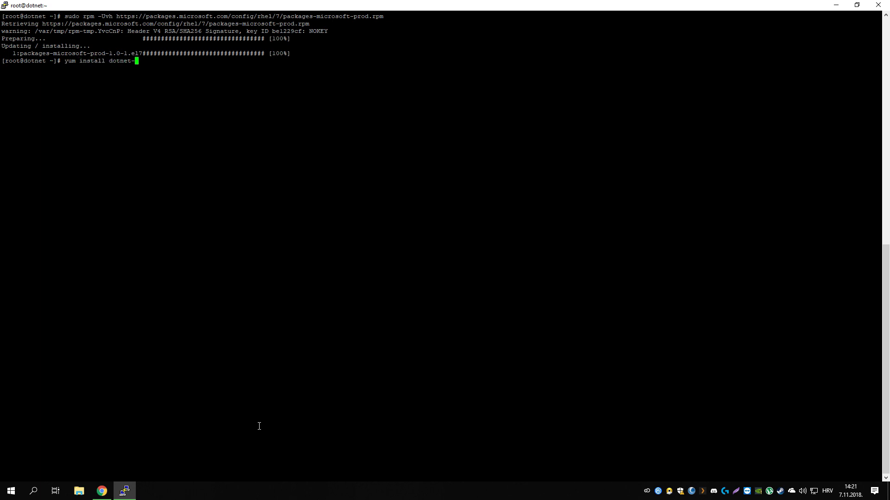
text(sdk-2-)
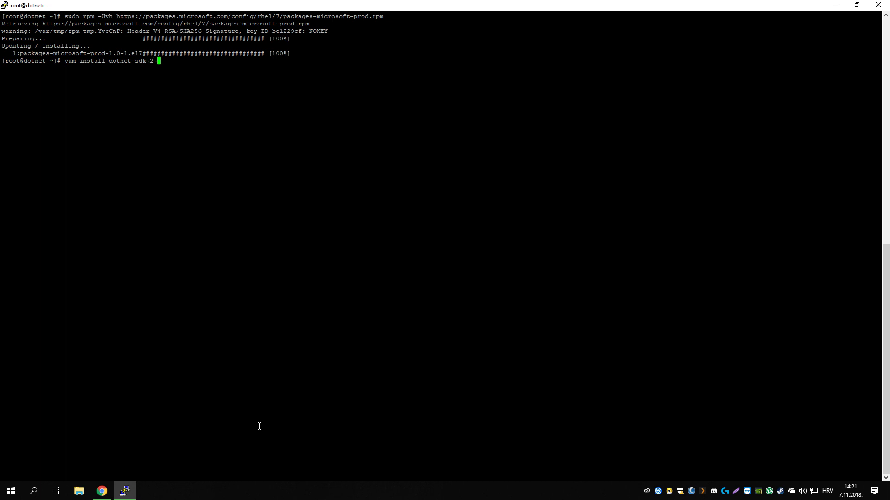
text(1)
key(Return)
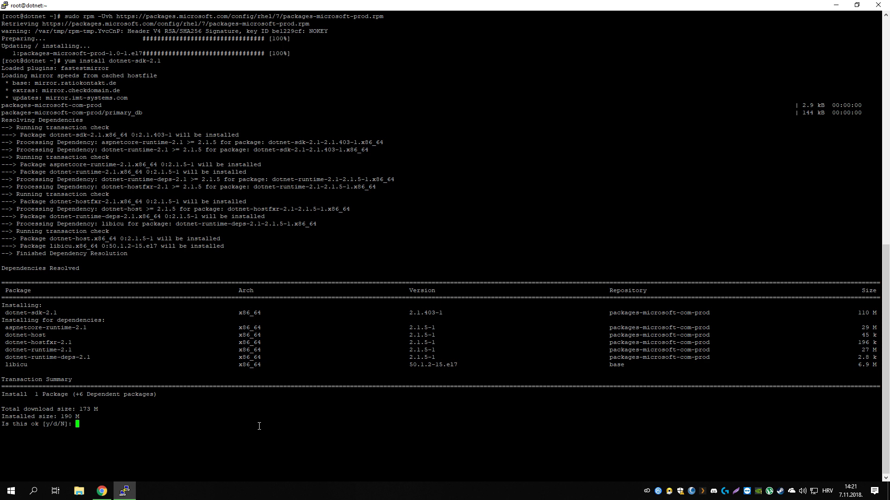
double_click(30, 327)
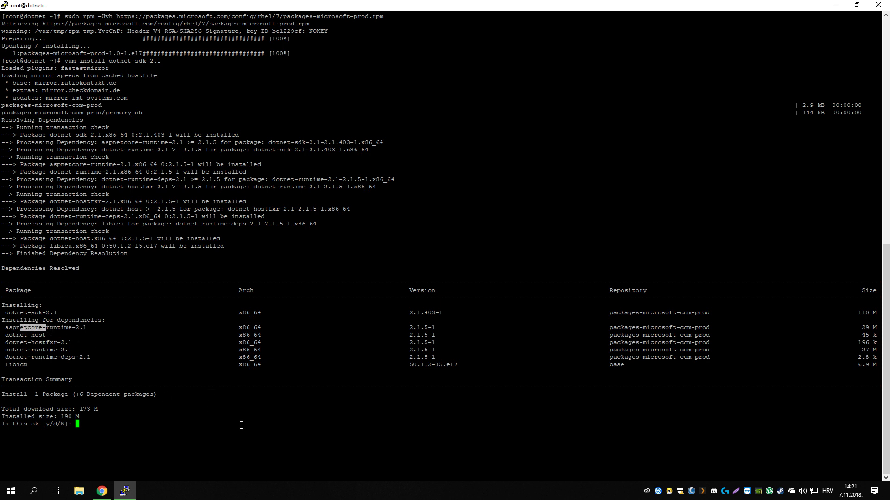
text(y)
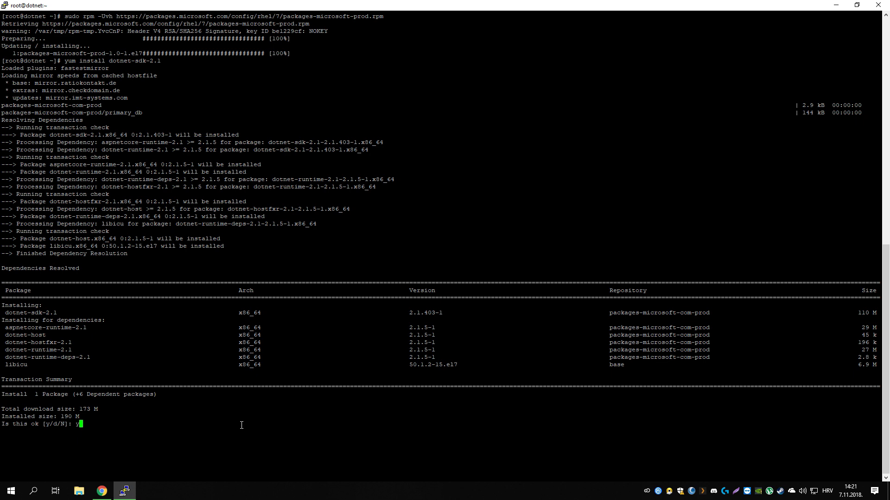
key(Return)
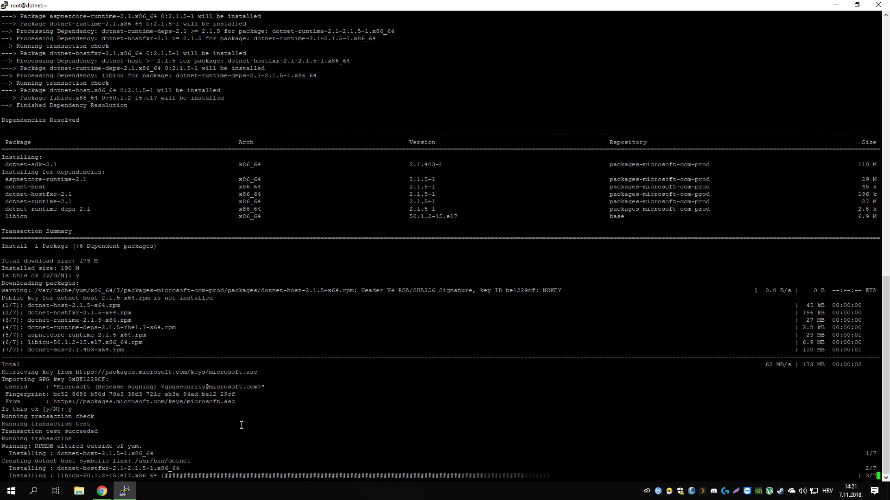
scroll(down, 3)
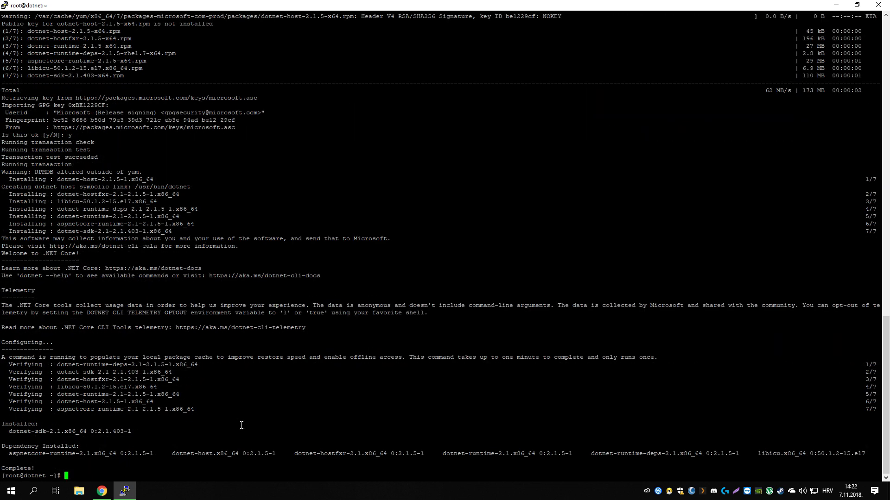
mouse_move(400, 376)
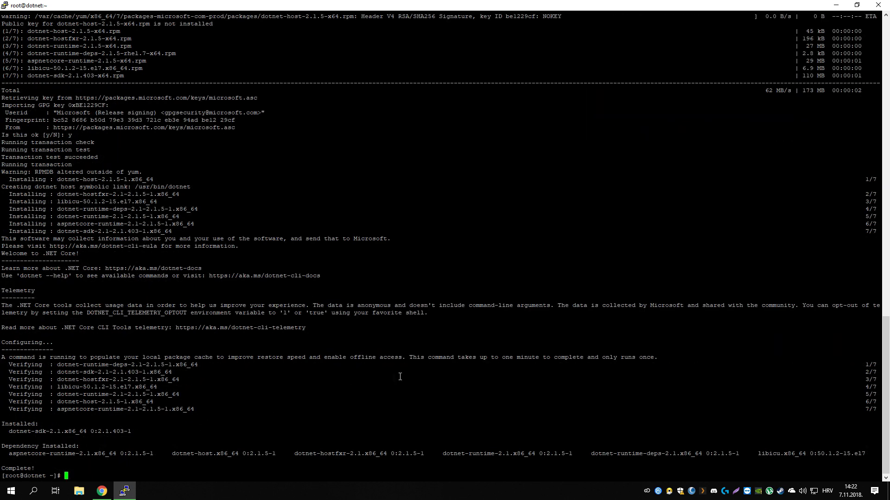
Run dotnet run in /root, which reports that no project exists there
text(dotnet run)
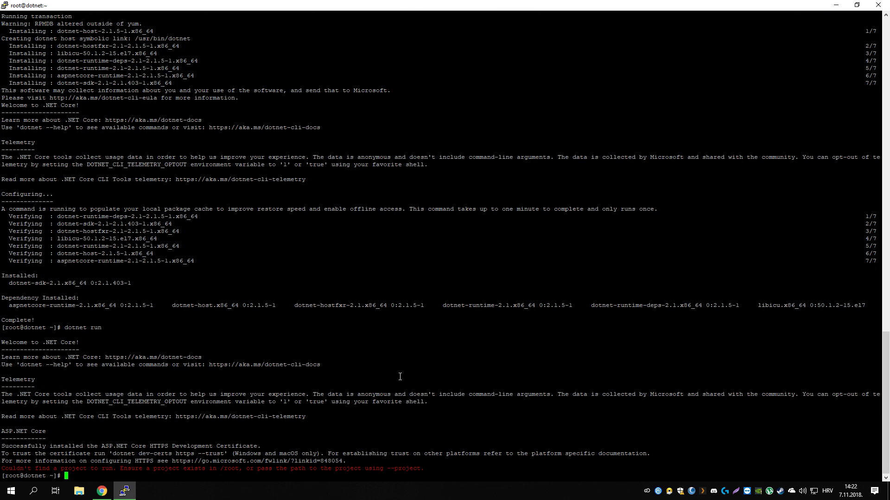
mouse_move(321, 348)
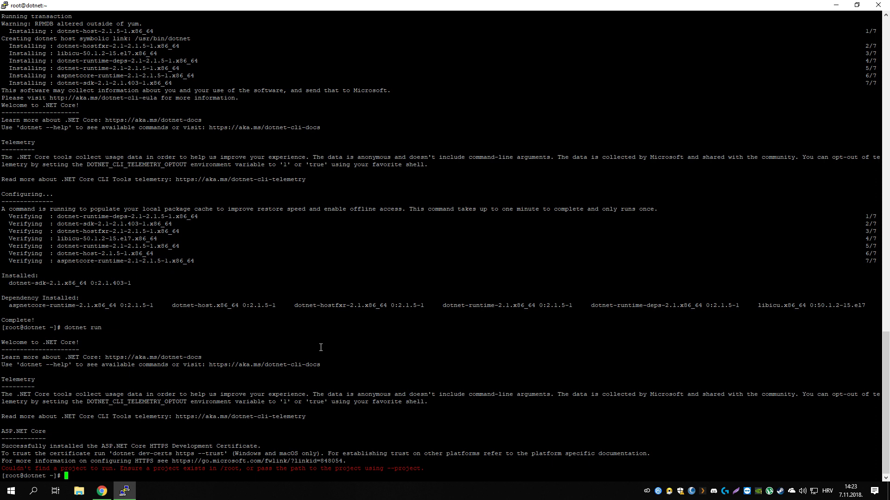
mouse_move(191, 186)
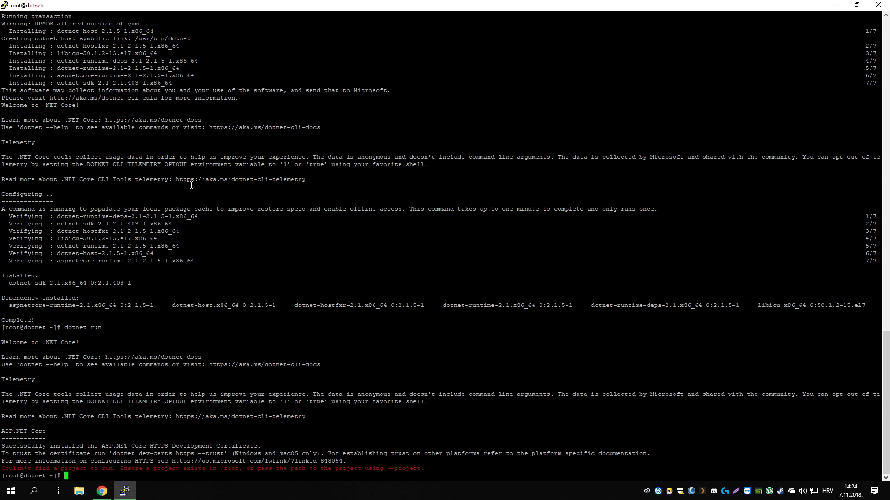
Install epel-release and nginx via yum, confirming with y, then start changing to /home
text(yum install epel-release)
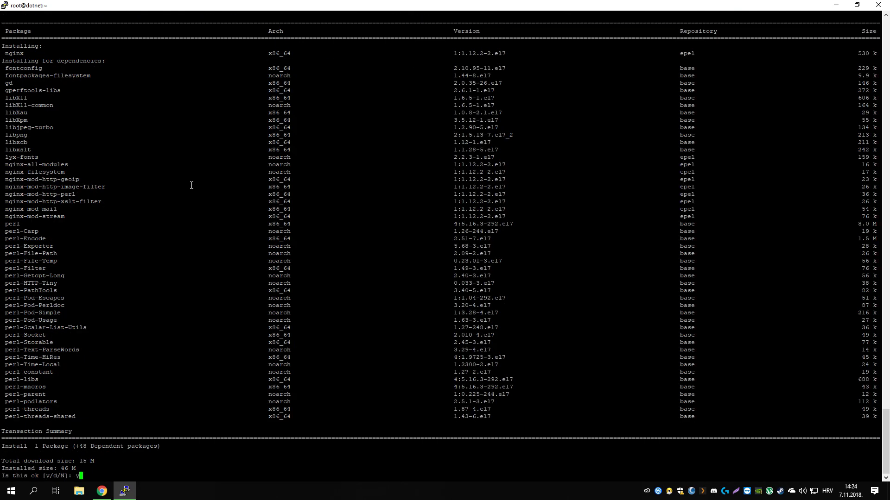
text(y)
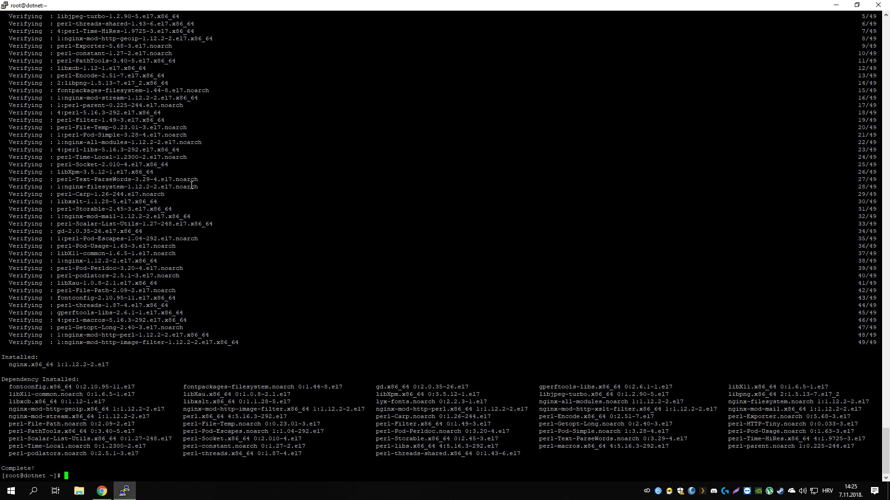
text(cd /home)
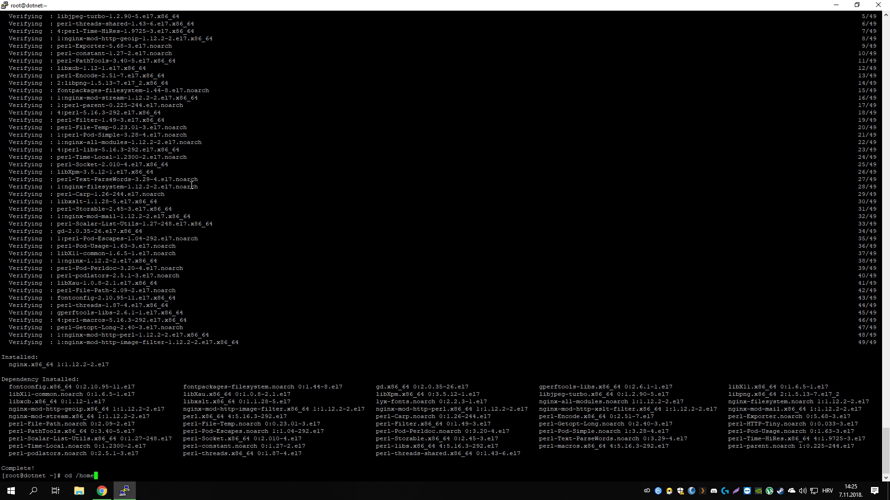
Move into /home and create the myapp user account with useradd
key(Return)
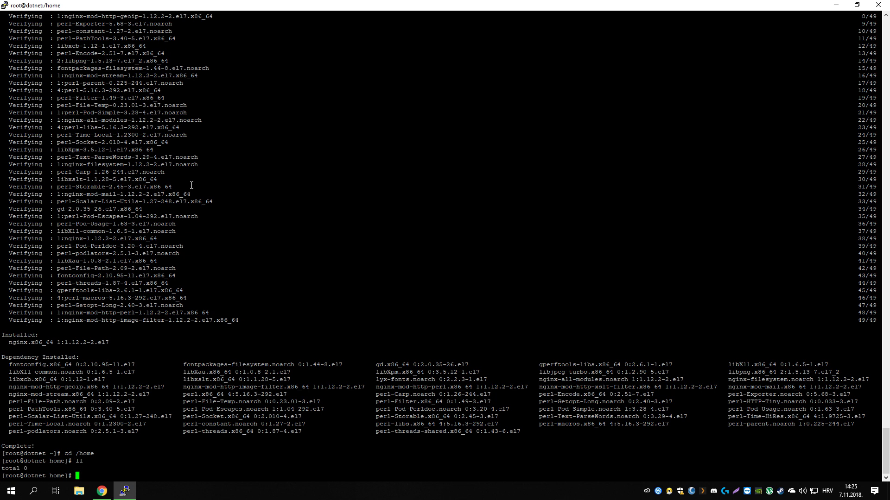
text(adduser)
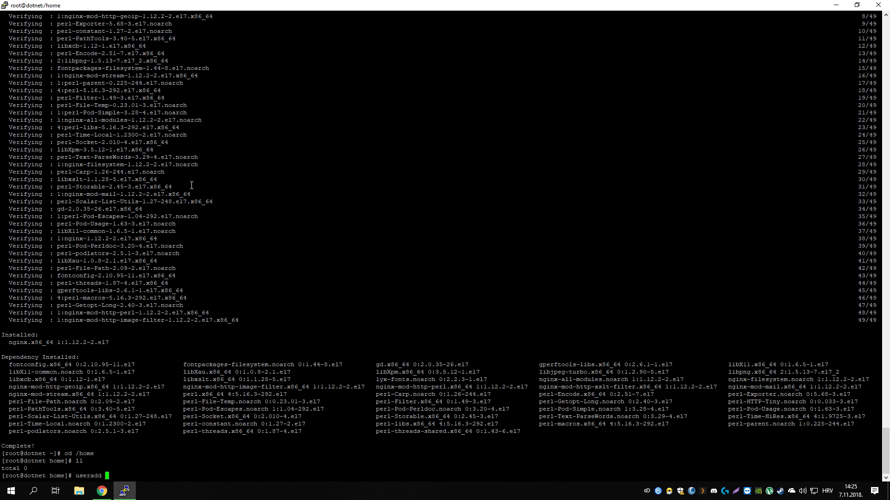
text(my)
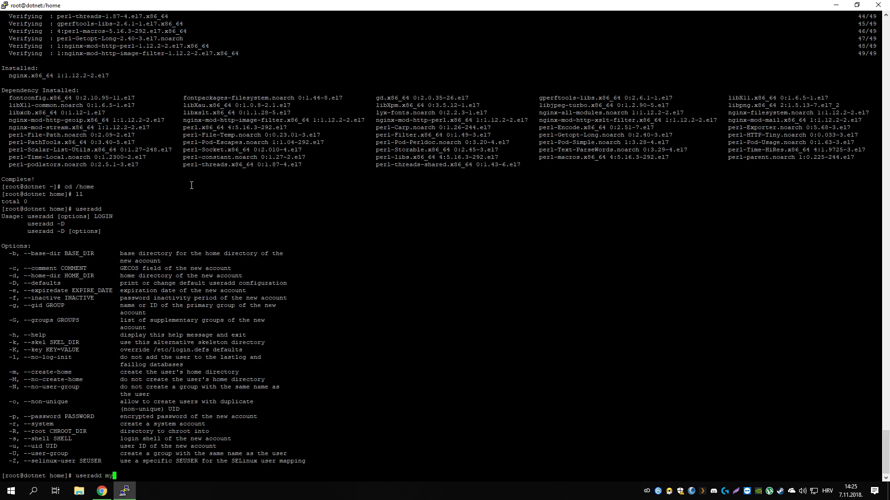
key(Return)
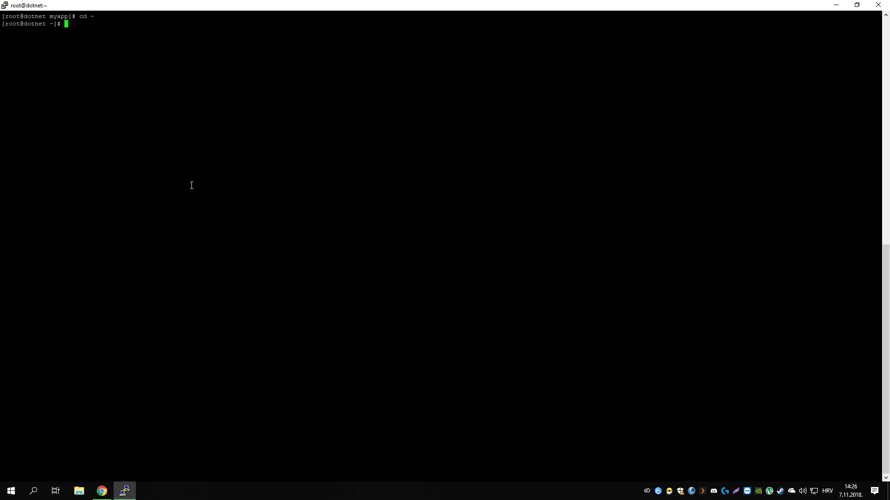
mouse_move(256, 139)
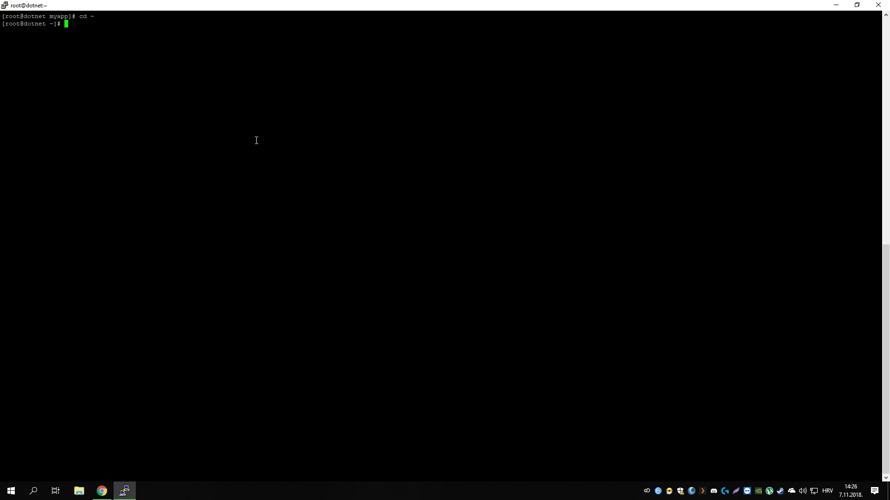
Run yum install pure-ftpd from the epel repository and answer the y/d/N prompt
text(yum install)
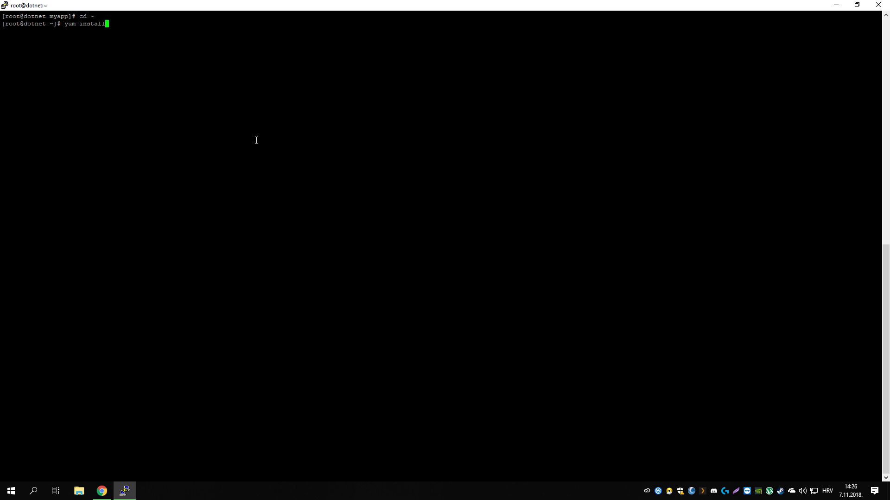
text(pure-ftpd)
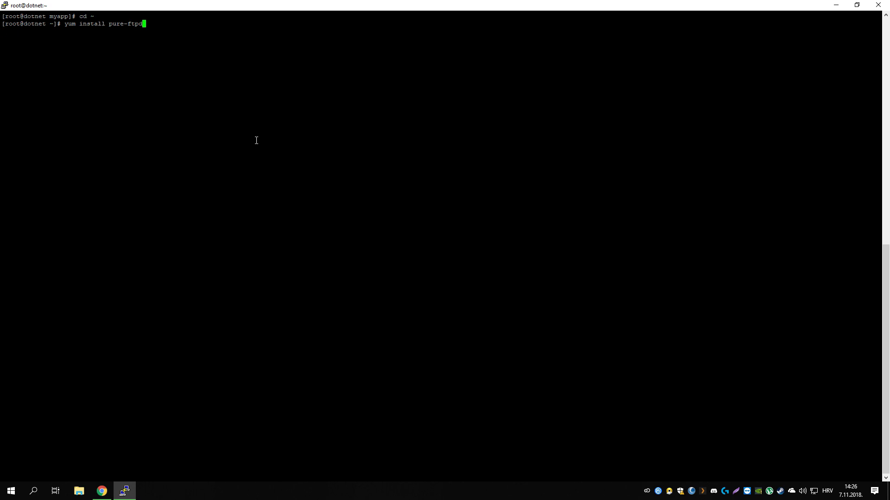
key(Return)
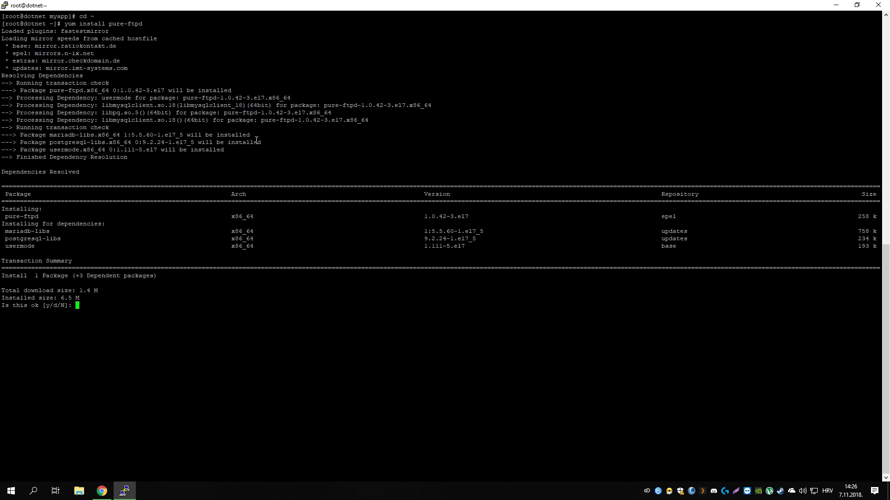
mouse_move(671, 219)
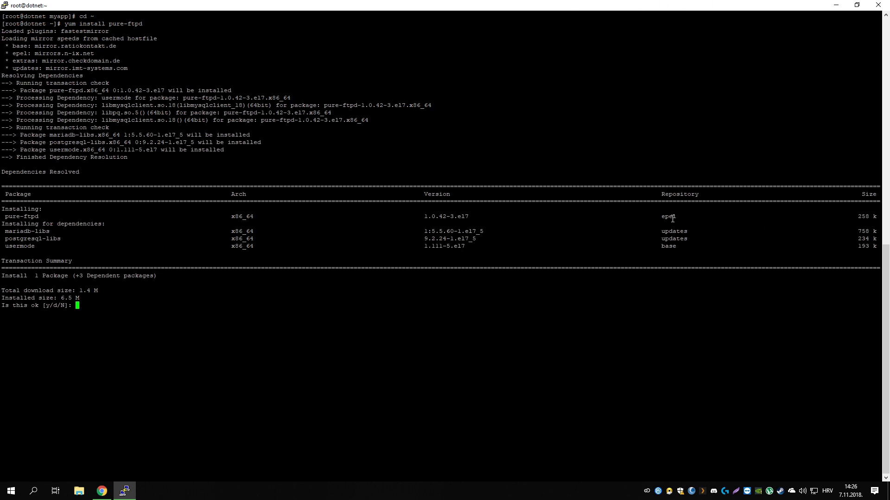
double_click(668, 216)
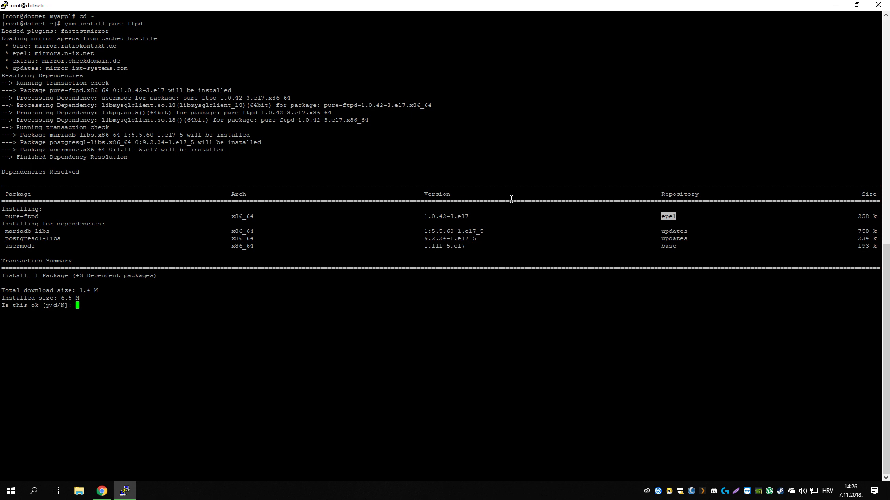
text(N)
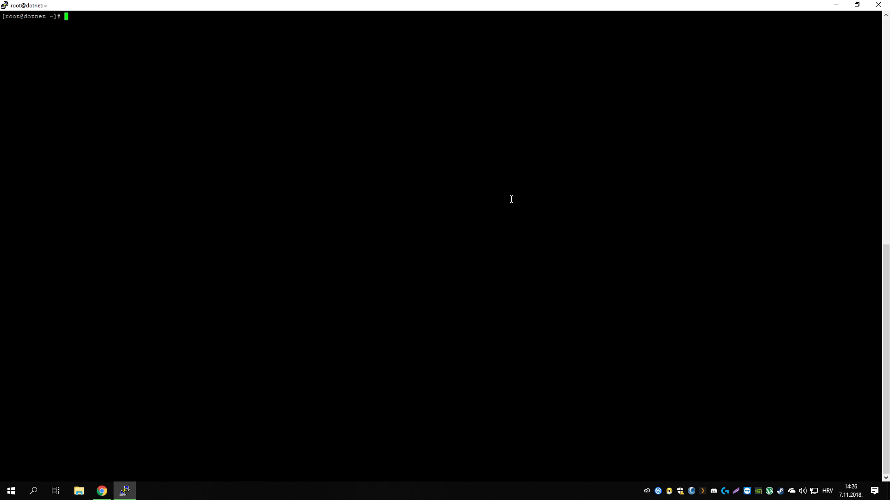
mouse_move(204, 169)
text(systemctl start pure-ftpd)
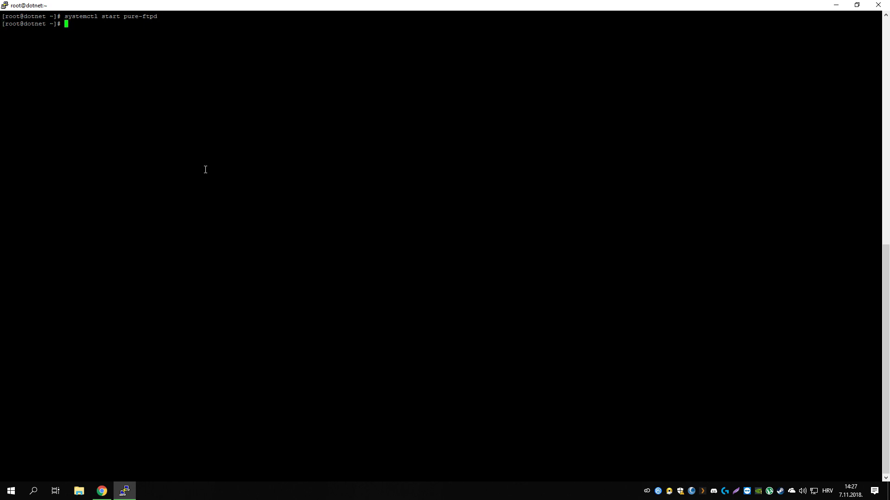
Enable pure-ftpd at boot and check that nginx is active (running) with service nginx status
key(Up)
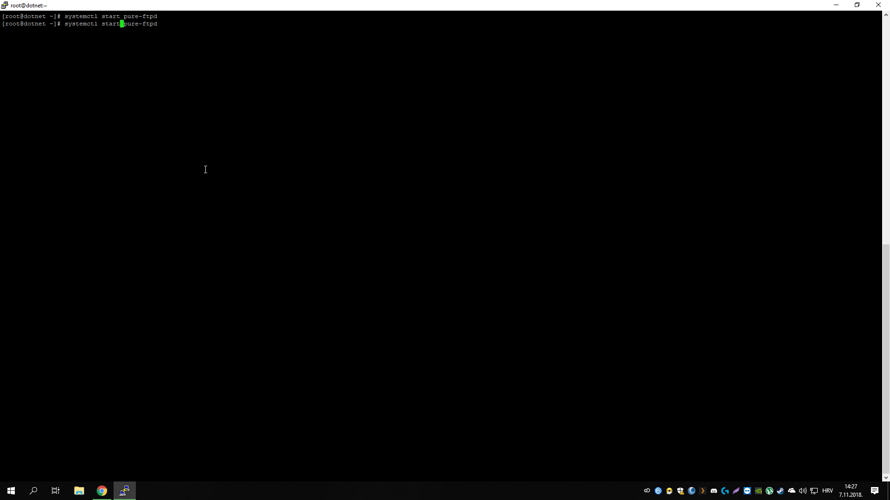
key(Return)
text(servi)
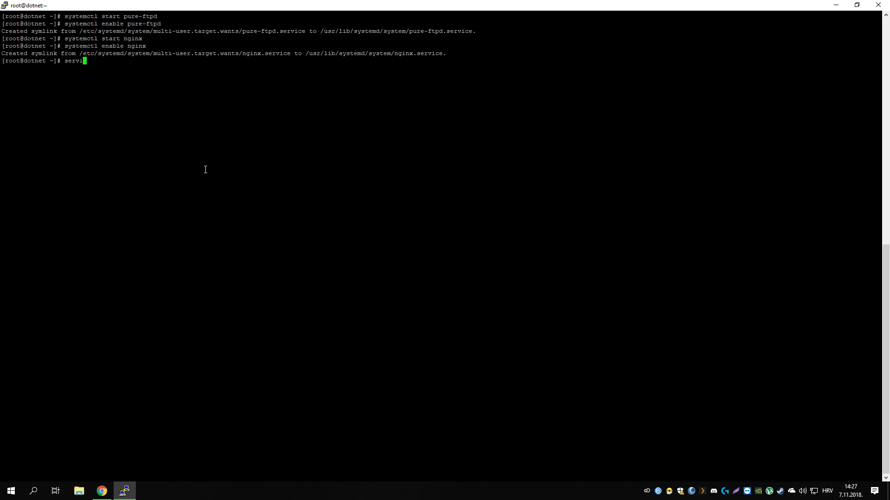
text(ce nginx sta)
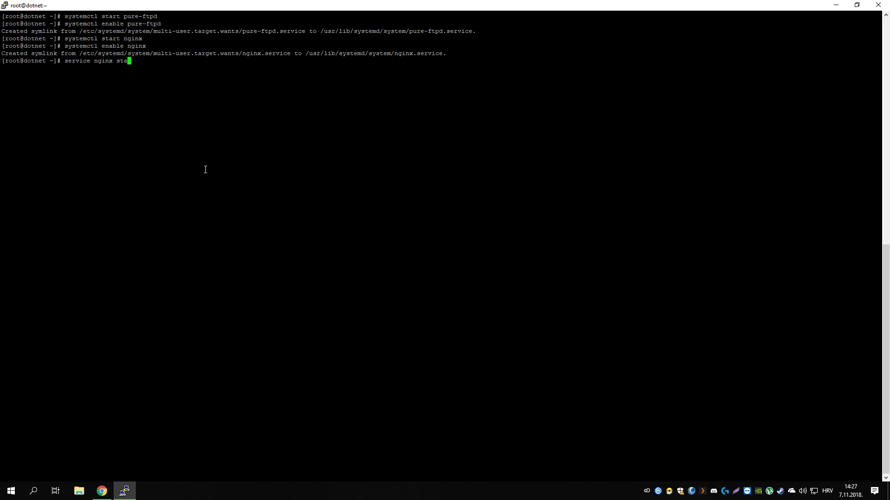
key(Return)
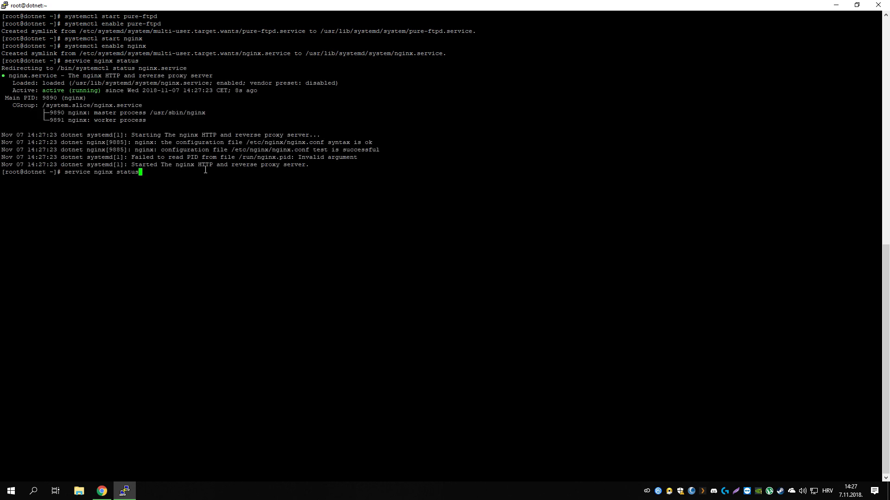
Run the systemctl commands for pure-ftpd and nginx to start and enable them
text(pure-ftp)
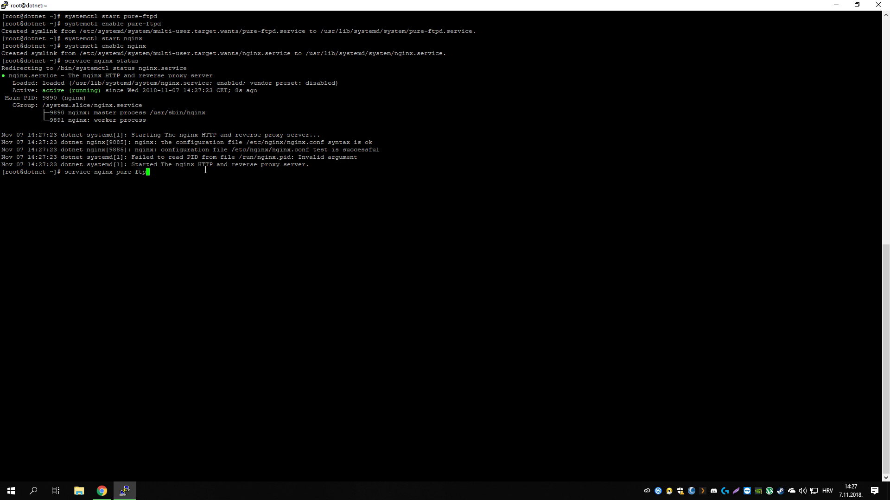
key(Return)
text(service purep)
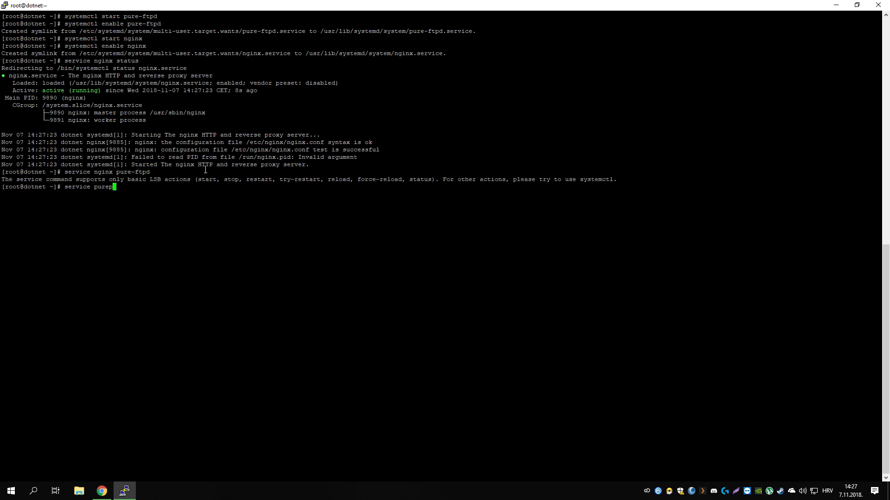
key(Return)
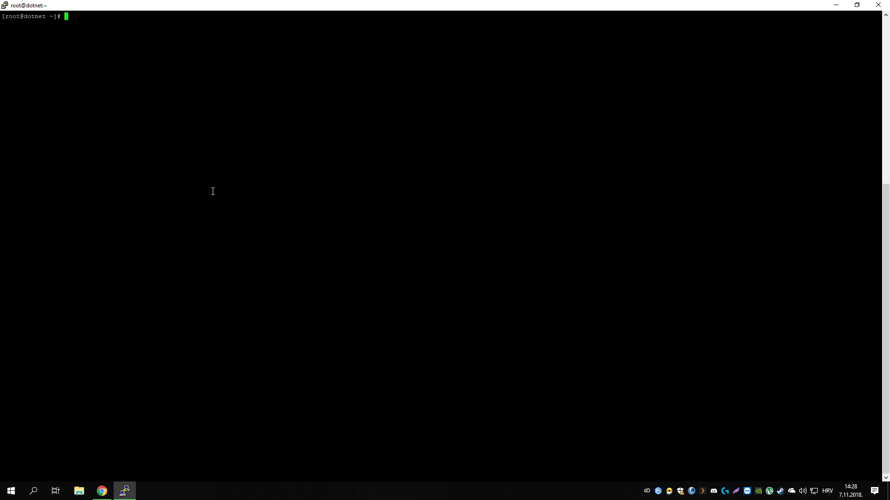
mouse_move(189, 214)
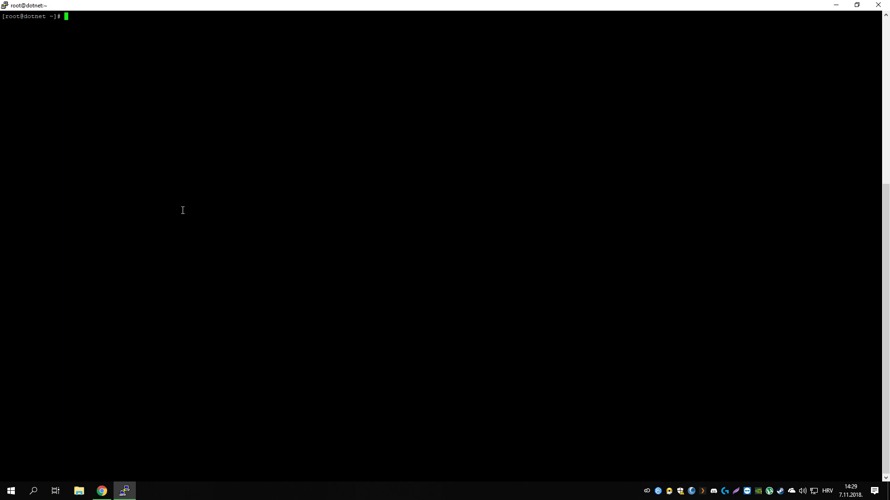
Go to /etc/nginx/conf.d and edit mydotnetapp.conf in vi with the server block
text(cd /etc/)
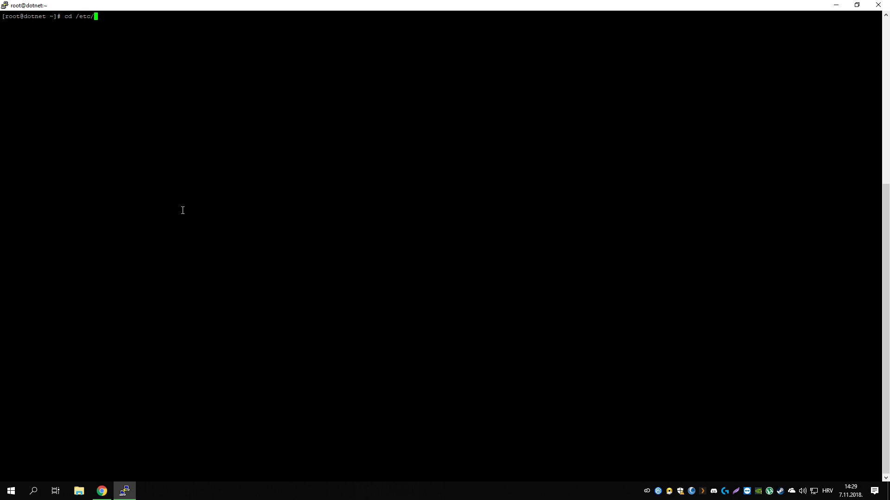
text(nginx/conf.d/)
text(ll)
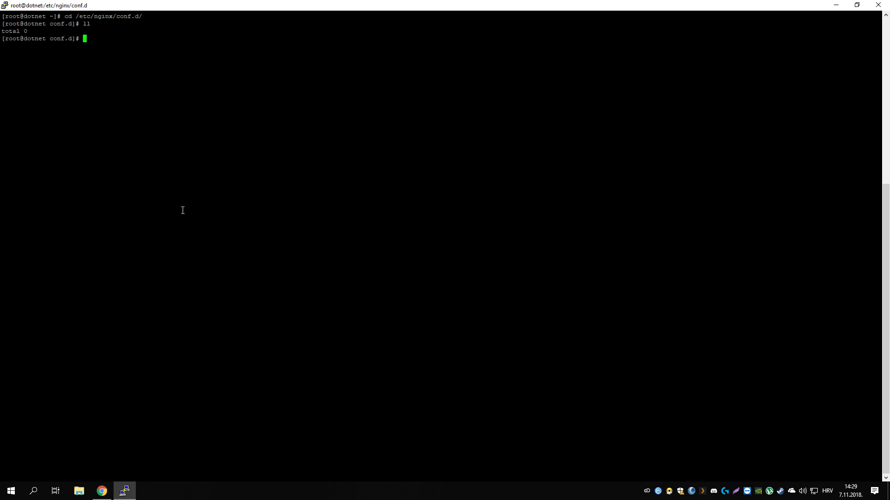
text(vi)
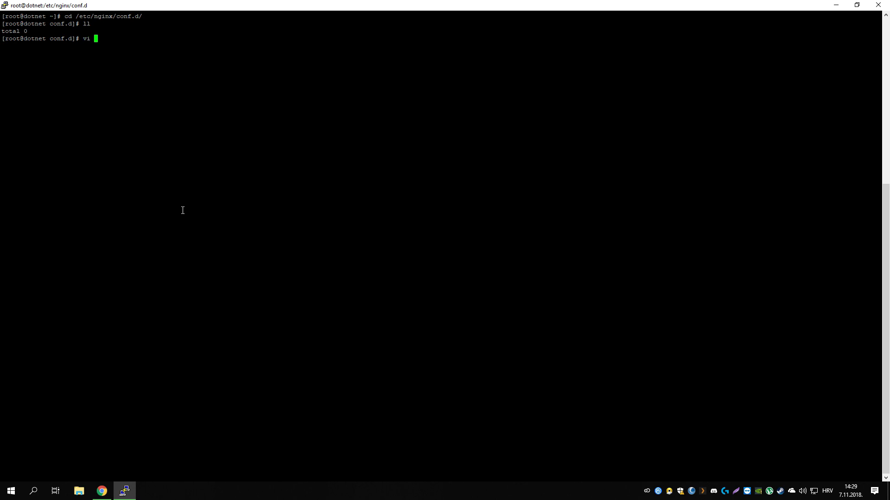
text(mydo)
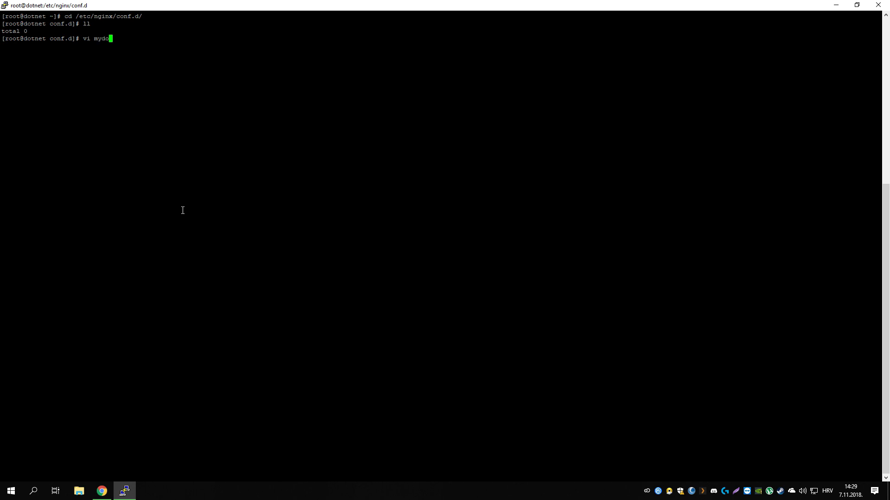
text(tnetapp.conf)
text(cd)
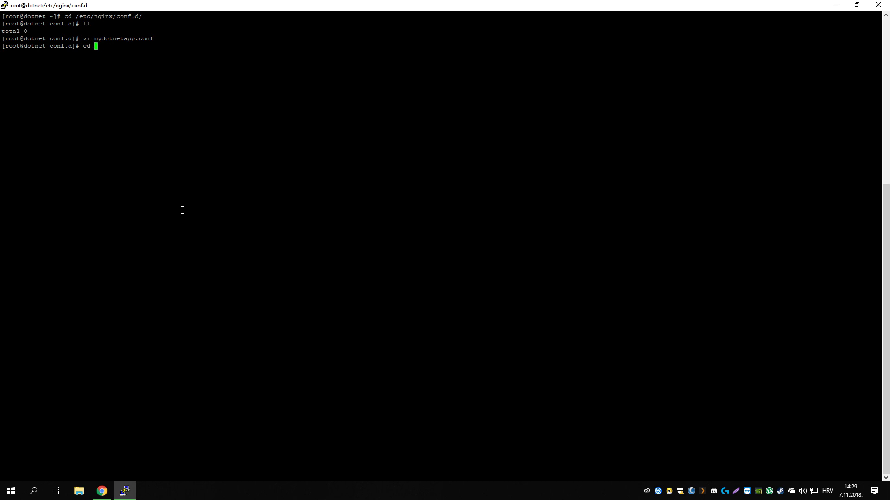
Go up to the nginx folder and restart the nginx service
text( ..)
key(Return)
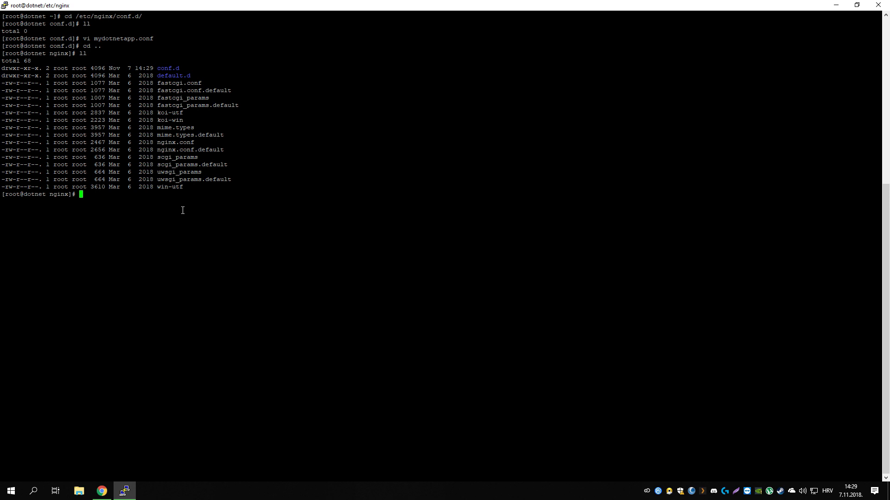
text(service ng)
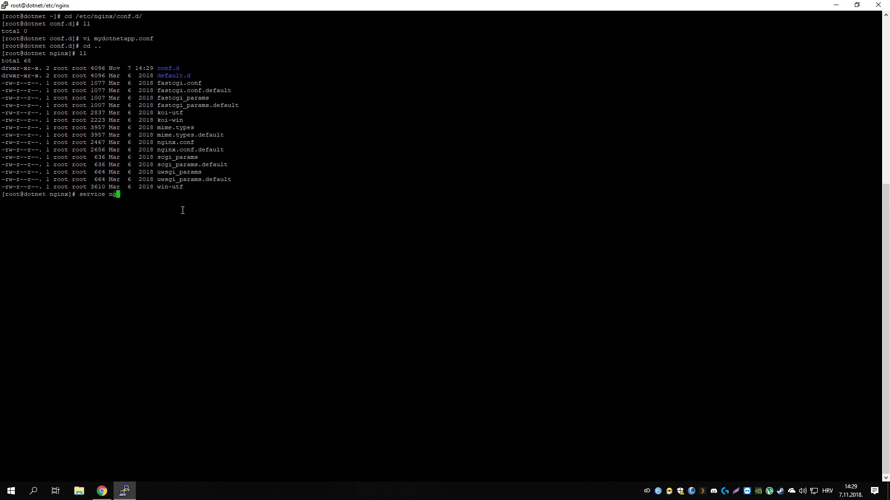
key(Return)
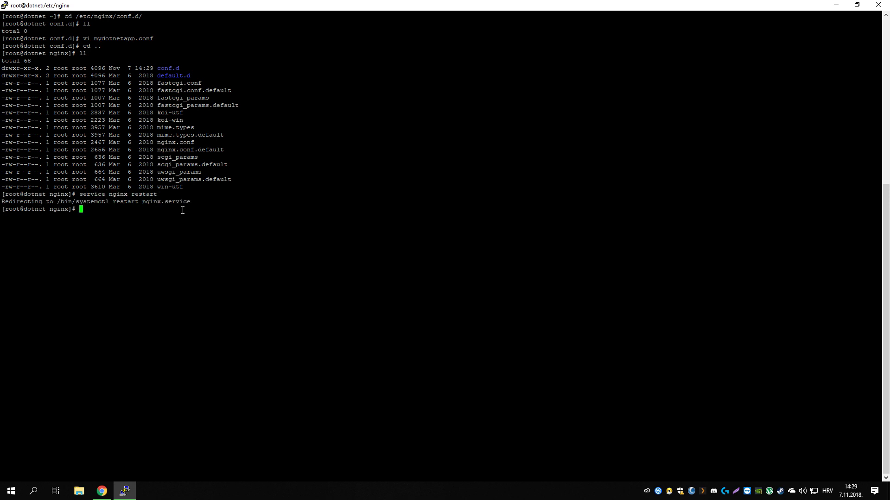
mouse_move(165, 262)
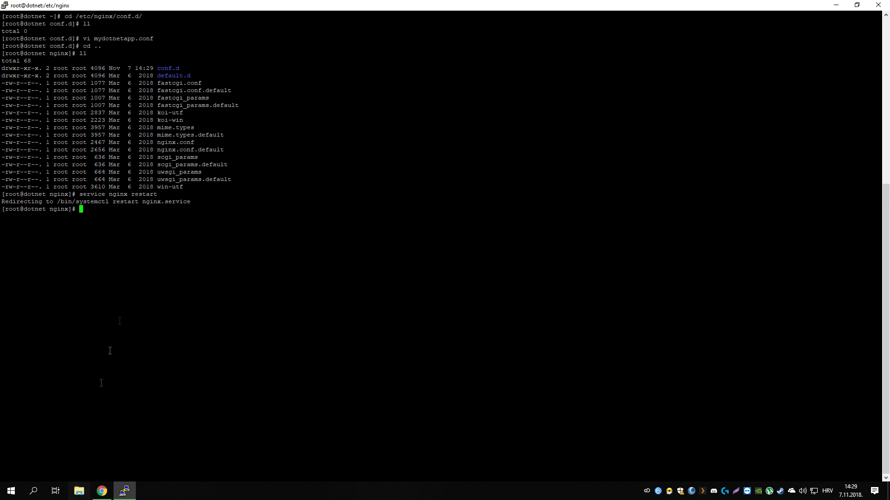
Review mydotnetapp.conf proxying to localhost:5000 and copy the server's IPv4 address from hostname -I
text(cd conf.d/)
text(cat mydotnetapp.conf)
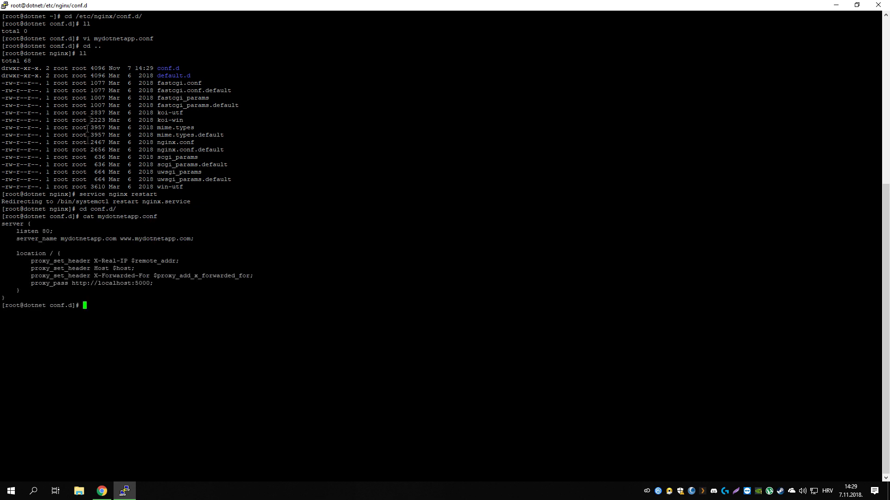
double_click(87, 238)
text(hostname -I)
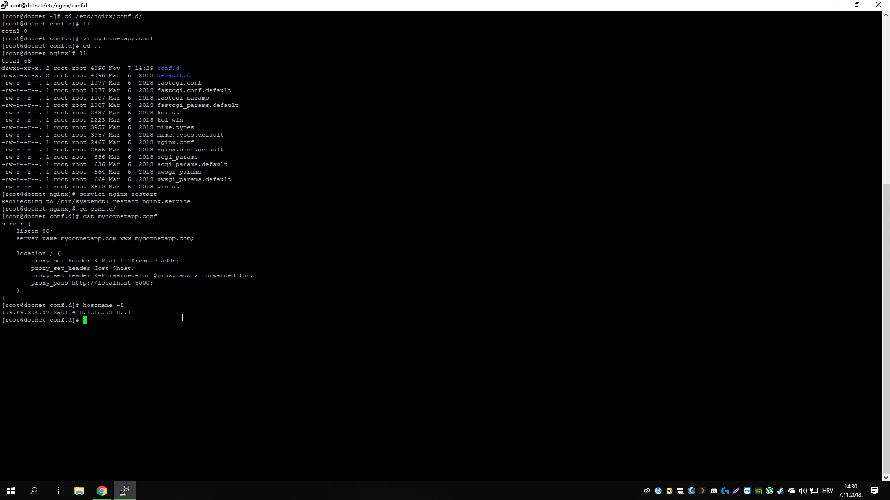
click(78, 492)
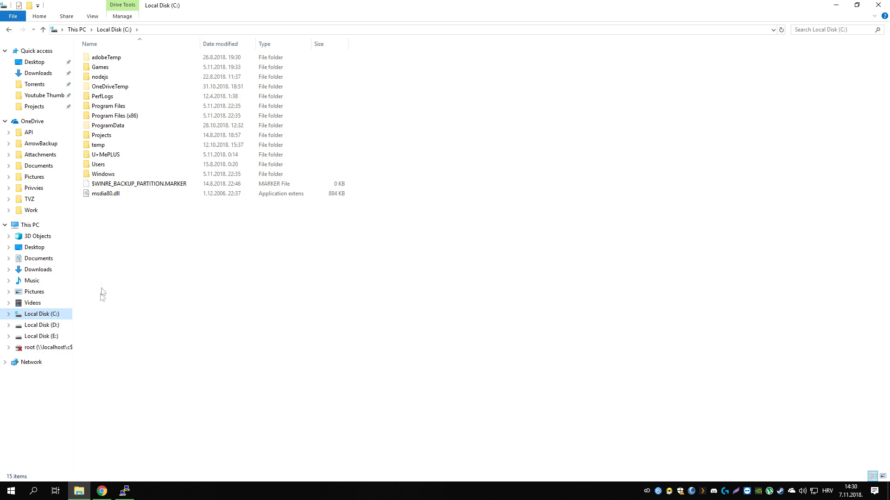
Browse C:\Windows\System32\drivers\etc and choose the hosts file to edit in Notepad++
double_click(103, 175)
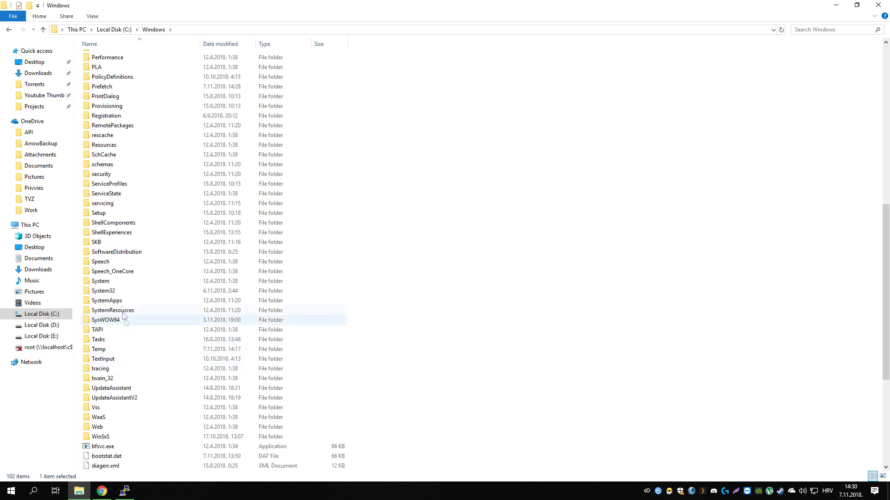
double_click(103, 290)
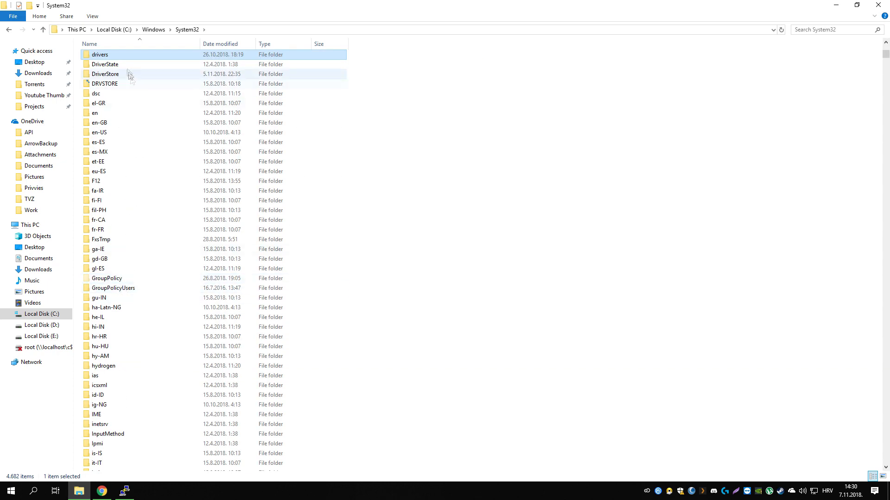
double_click(100, 55)
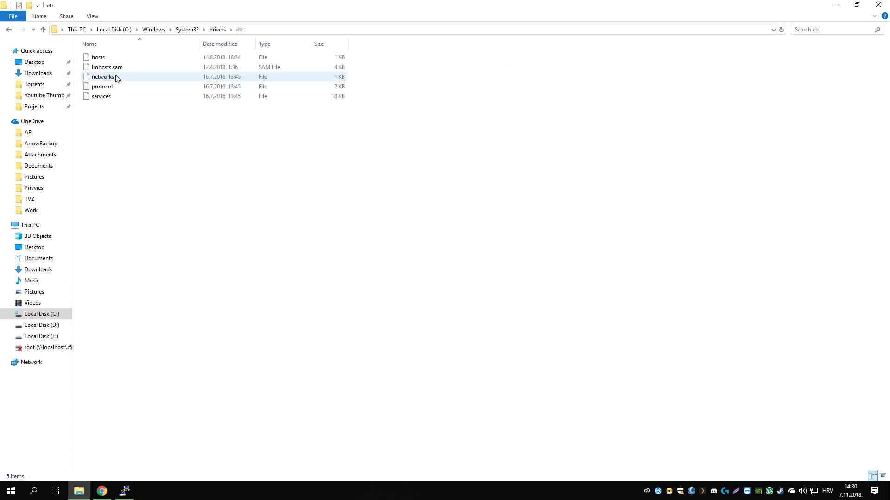
click(97, 56)
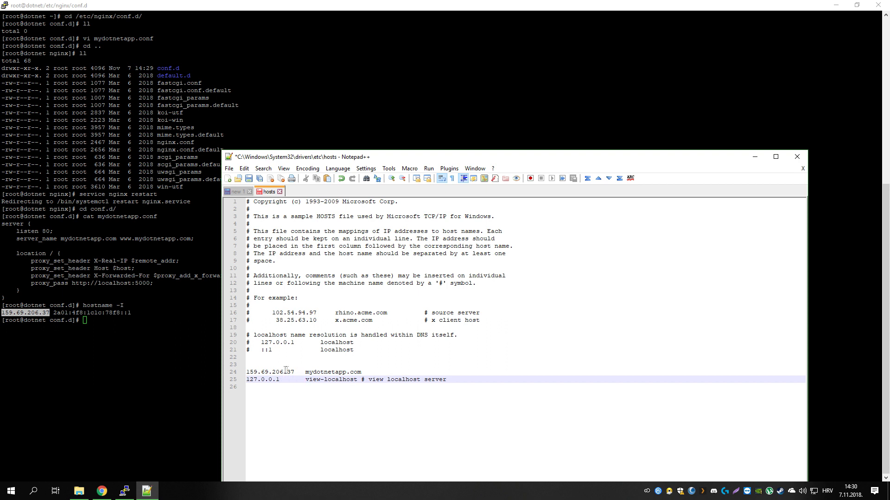
Add '159.69.206.37 mydotnetapp.com' to hosts and save, relaunching Notepad++ as Administrator
click(337, 372)
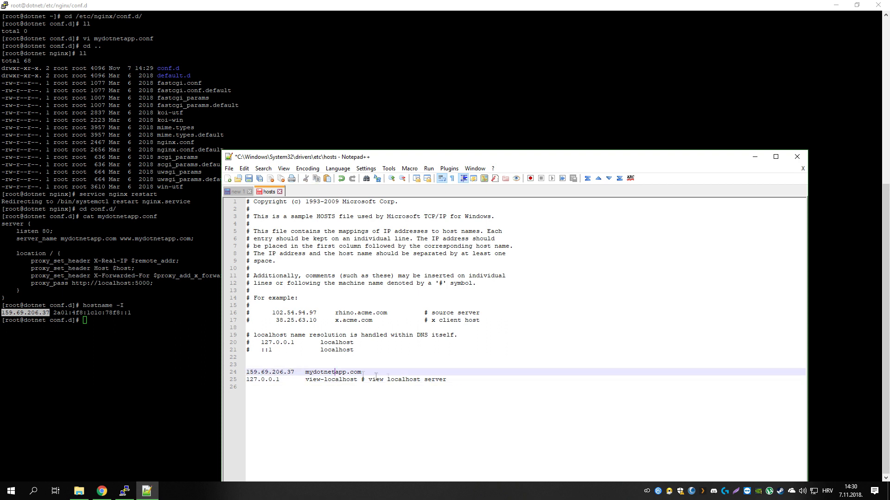
key(ctrl+s)
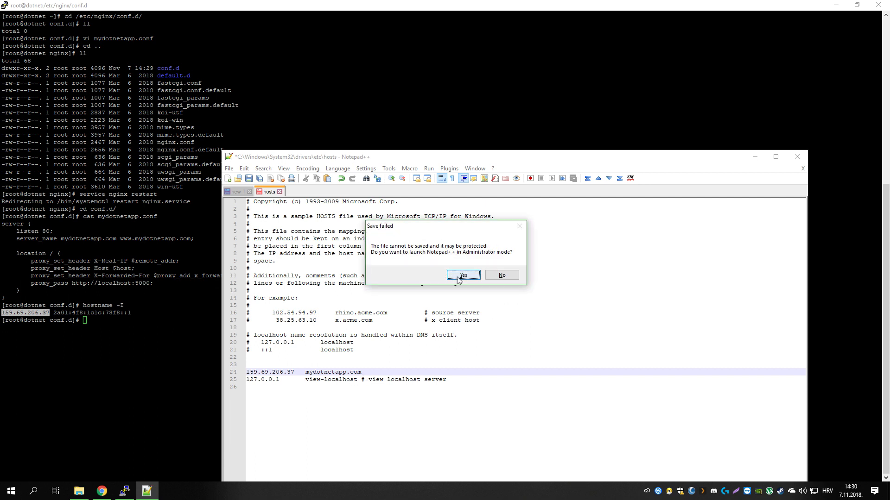
click(462, 275)
text(mydotnet)
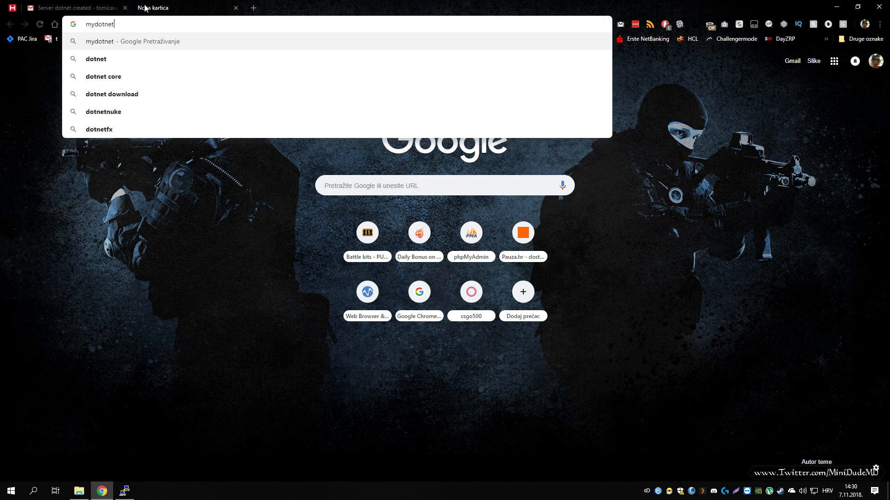
Load mydotnetapp.com in Chrome, see nginx 502 Bad Gateway, glance at the email and return to PuTTY
key(Return)
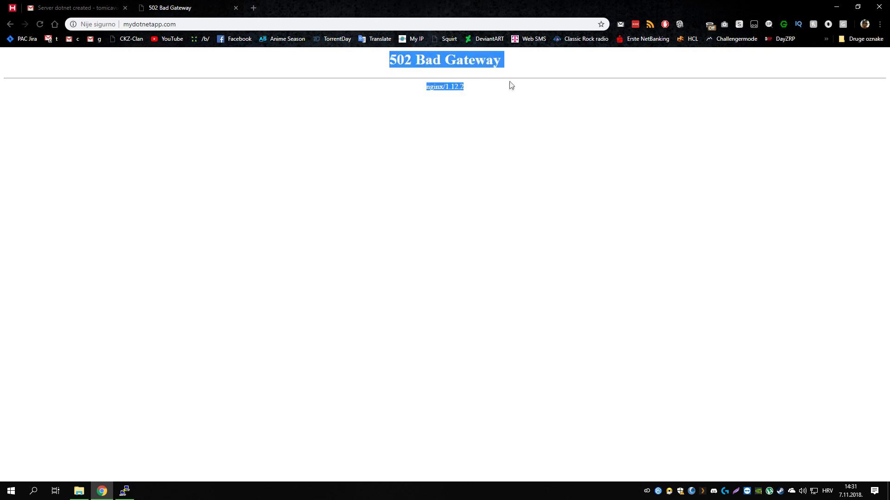
click(74, 8)
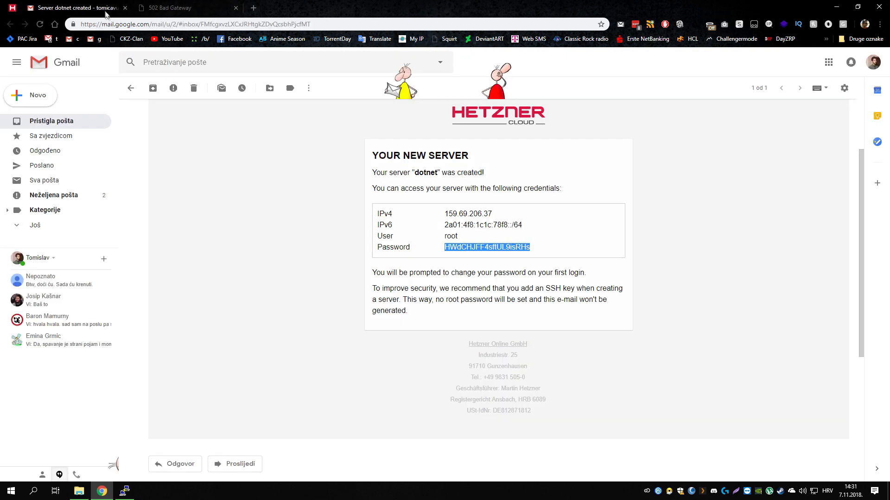
click(123, 491)
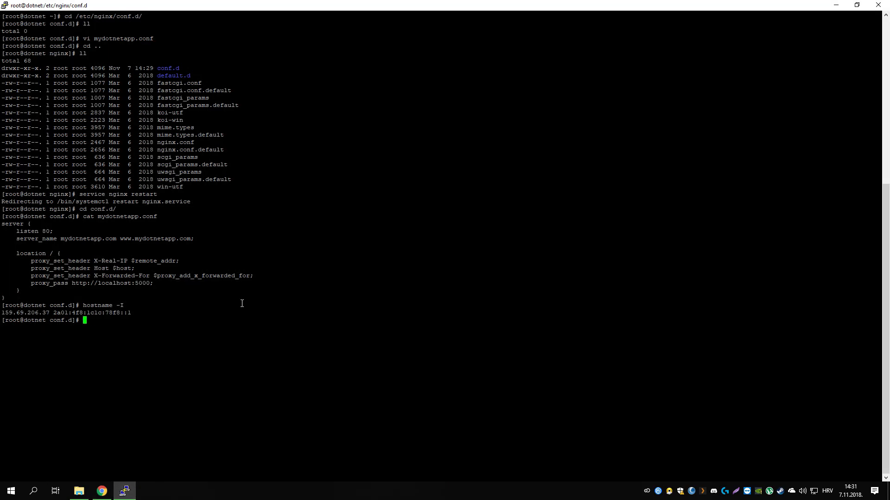